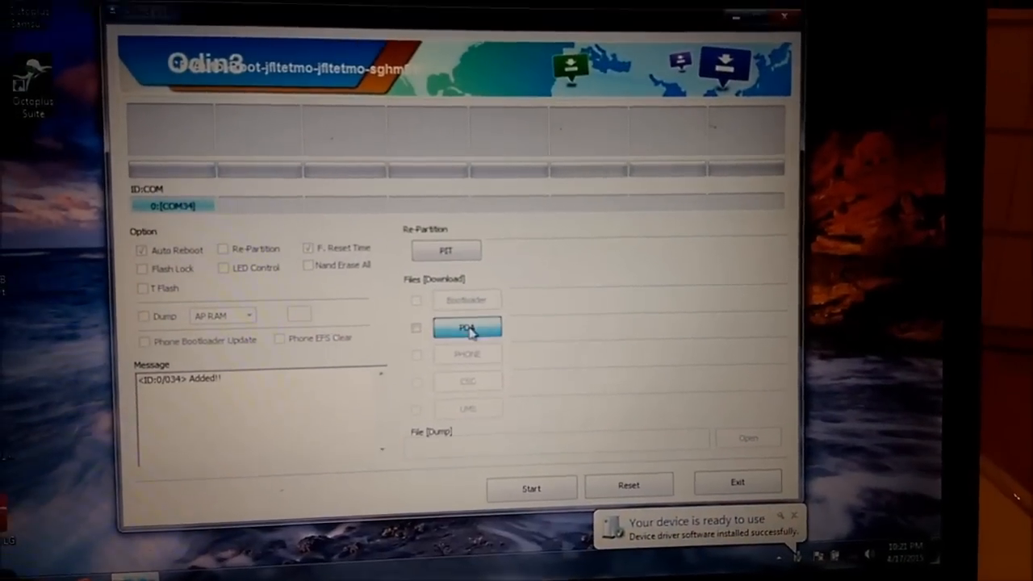
Load openrecovery-twrp-2.8.4.0-d2tmo.tar from the T999 TWRP folder into the PDA slot
left_click(467, 327)
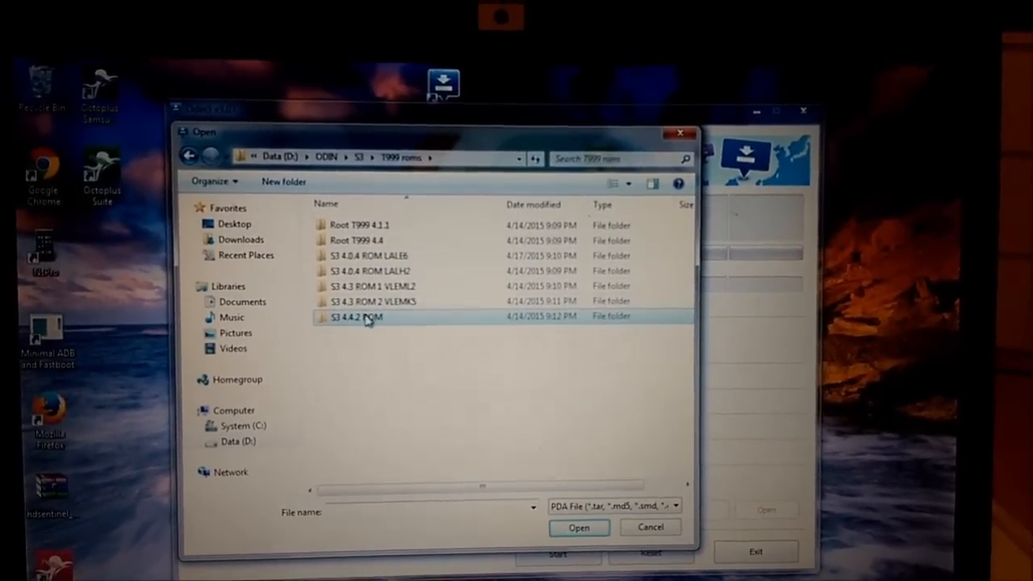
double_click(364, 317)
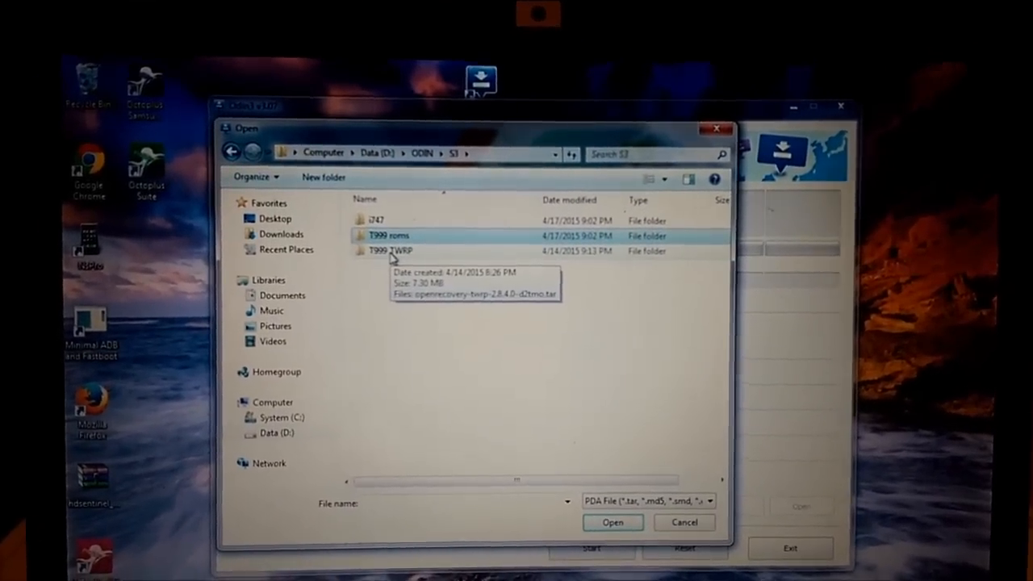
double_click(392, 251)
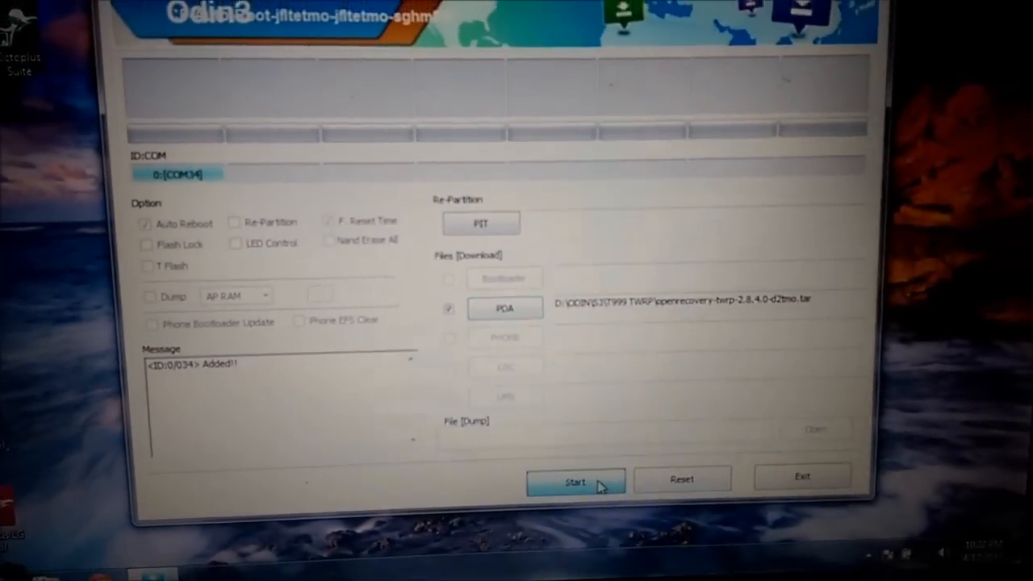
Start flashing the TWRP recovery to the connected phone
left_click(575, 481)
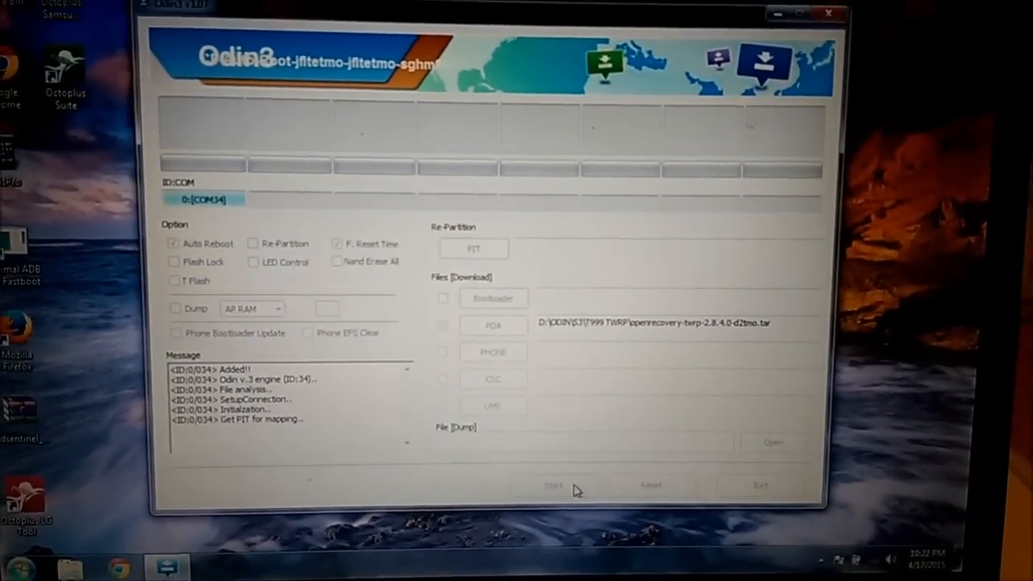
left_click(555, 485)
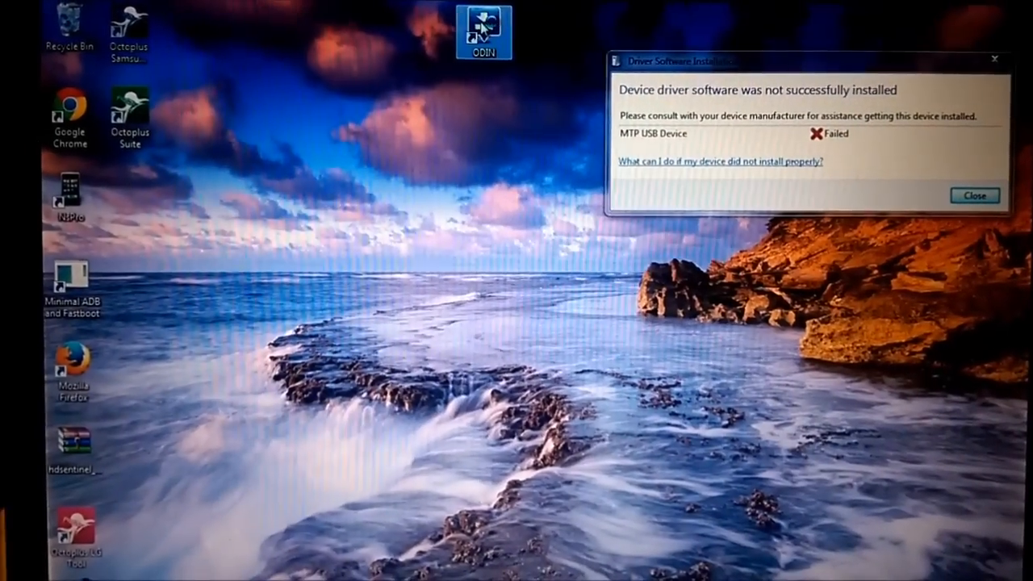
Relaunch Odin3 and load the stock 4.4.2 T999VVLUFNH2 HOME.tar.md5 into PDA
double_click(483, 24)
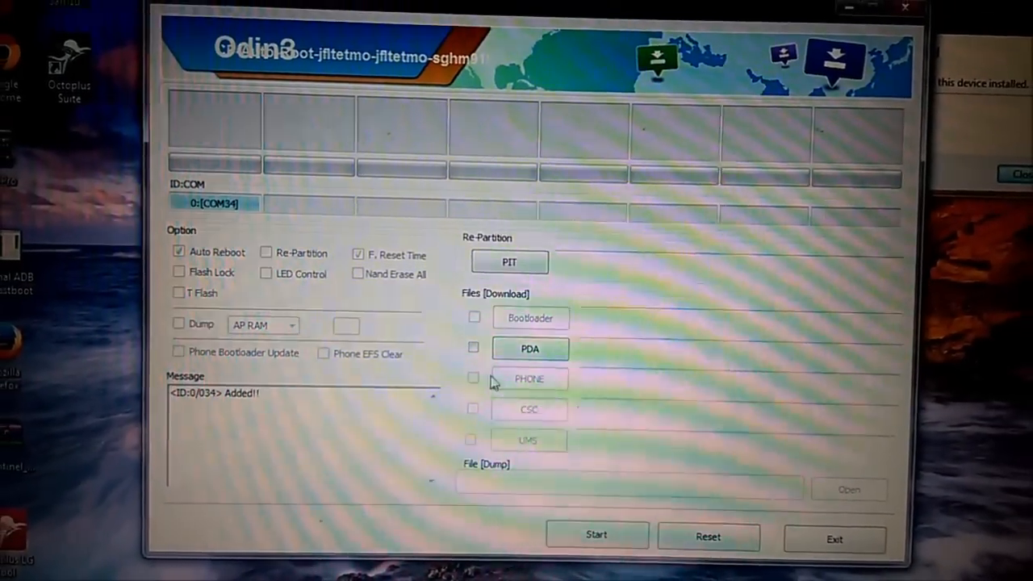
left_click(530, 348)
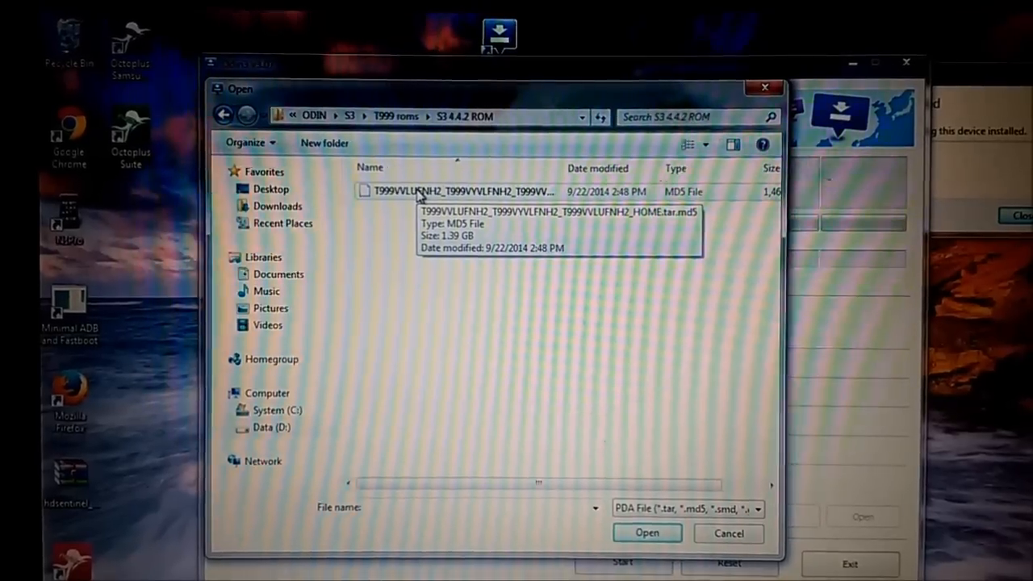
left_click(646, 533)
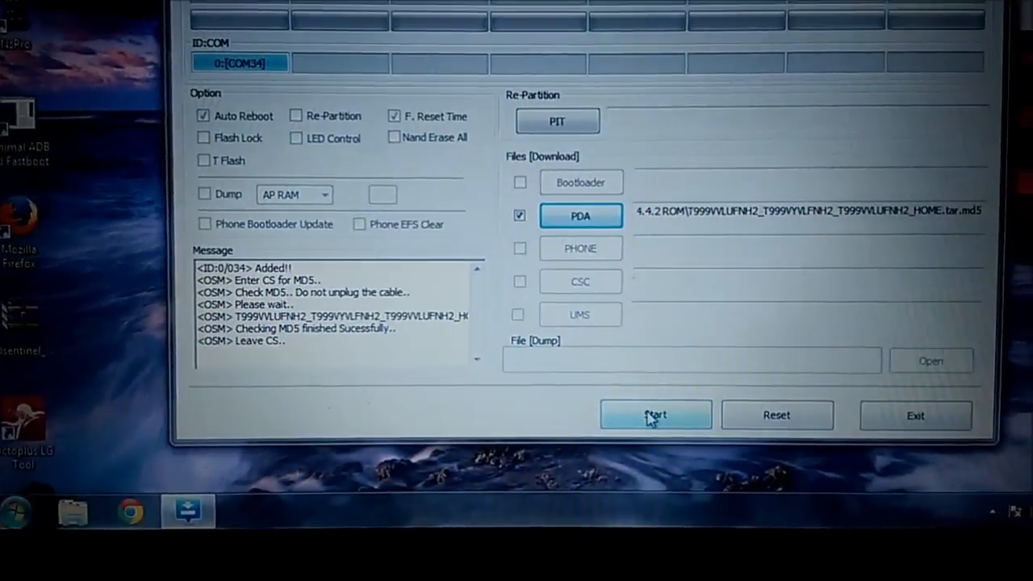
left_click(655, 415)
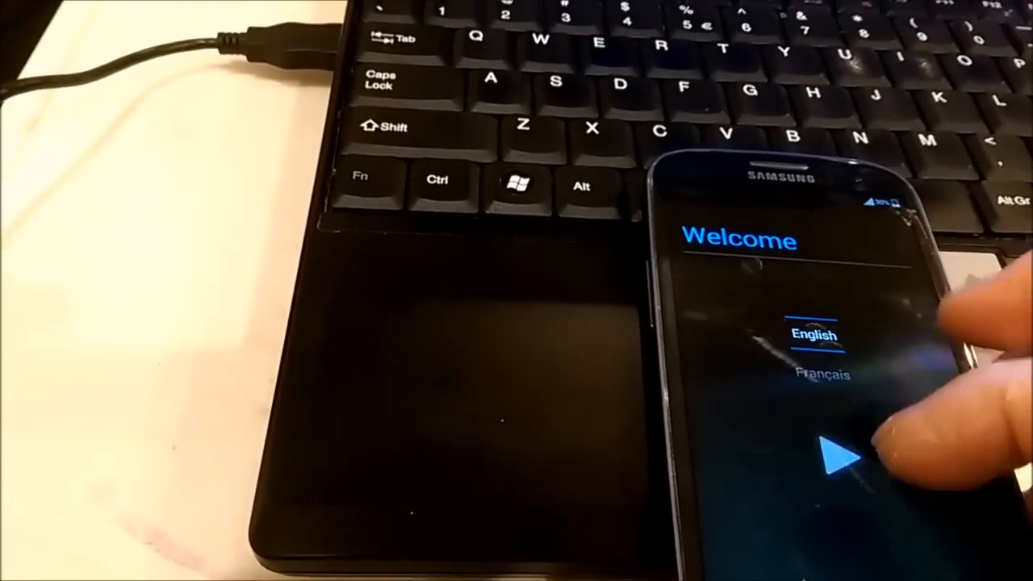
Keep English, skip Wi-Fi, accept location settings and agree to Google services
left_click(832, 452)
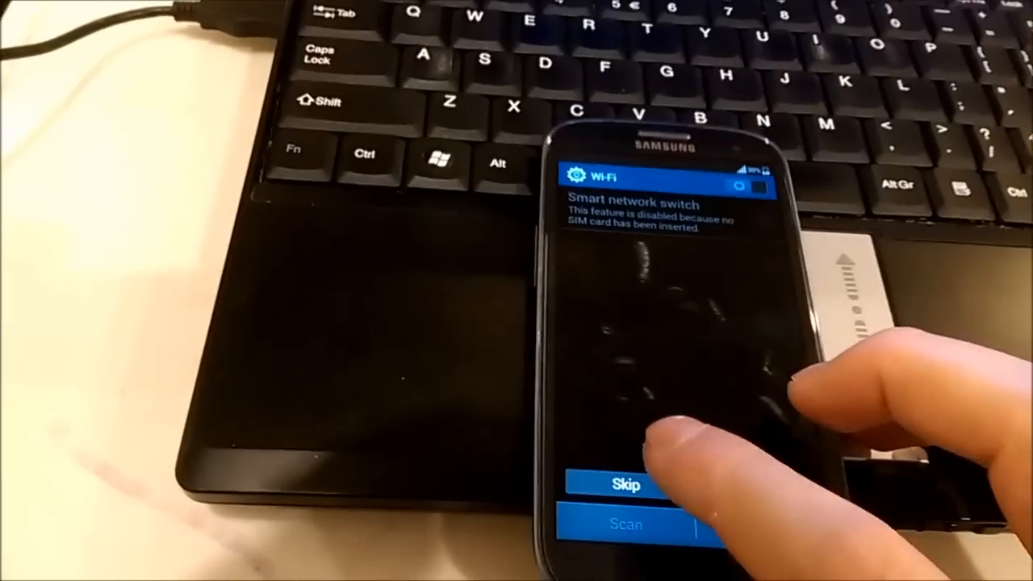
left_click(623, 485)
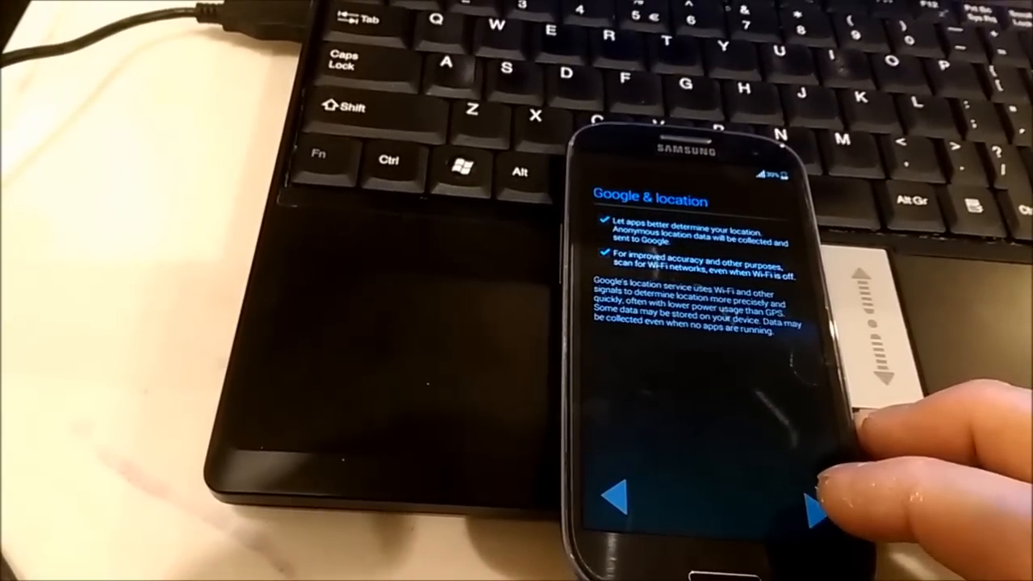
left_click(799, 509)
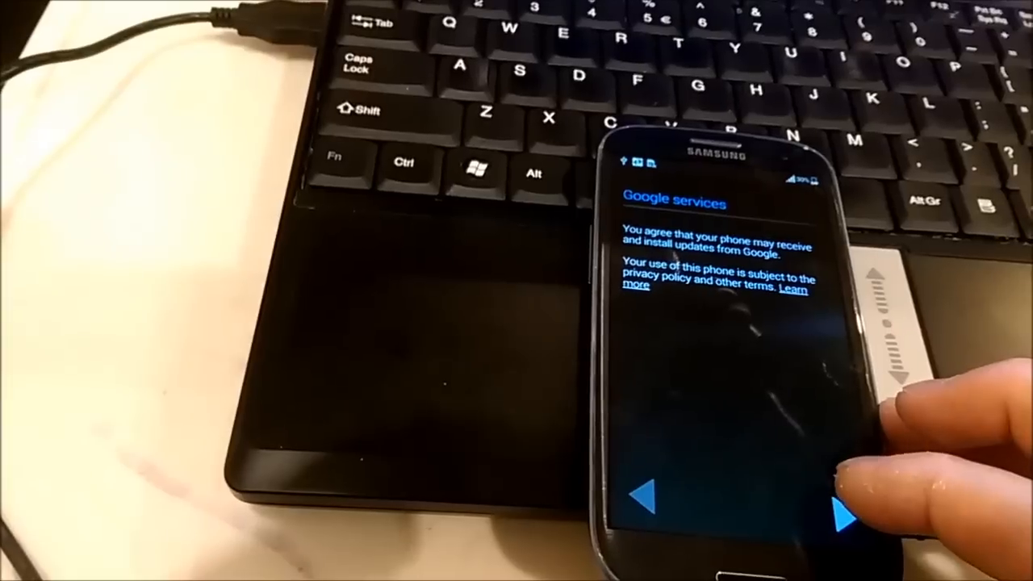
left_click(840, 517)
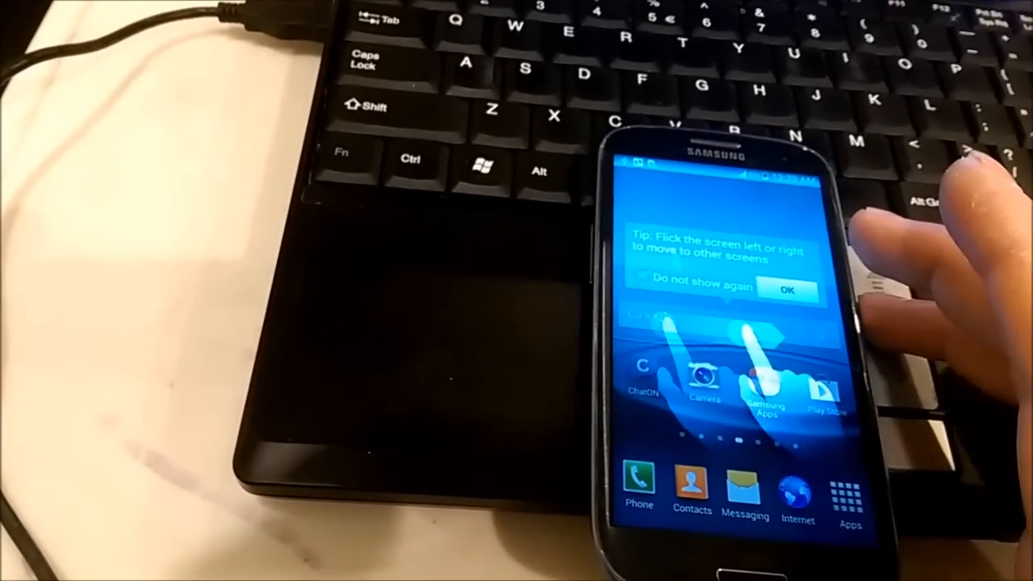
Dismiss the home-screen tip and pull down the notification panel toward Settings
left_click(785, 290)
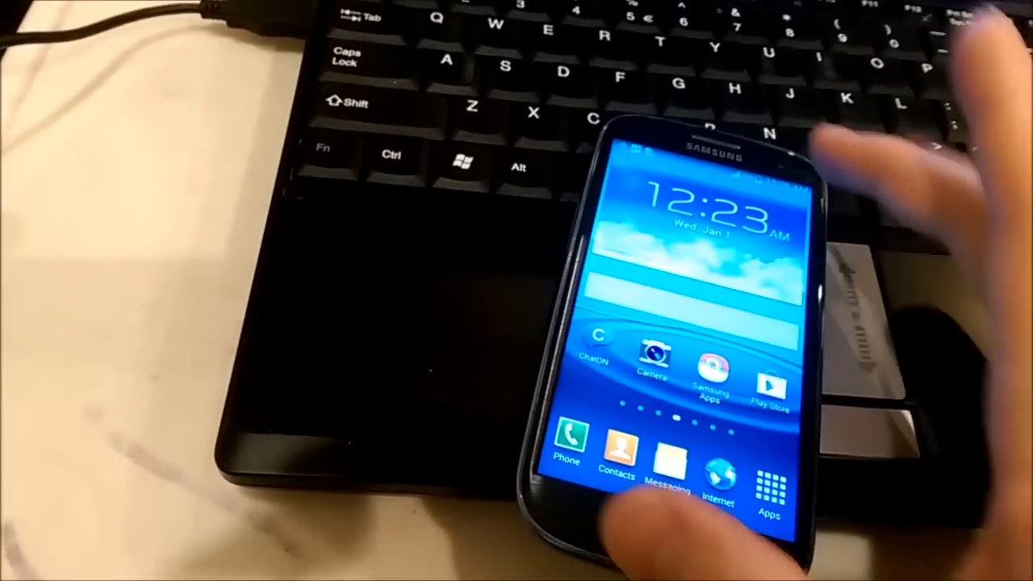
left_click_drag(702, 161, 702, 363)
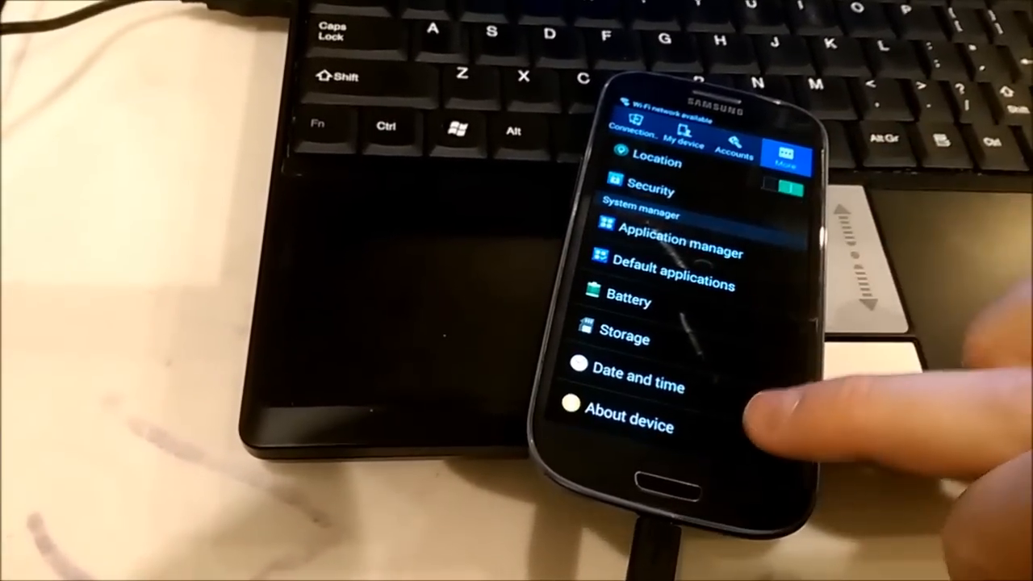
Open About device and scroll to model, Android version and baseband details
left_click(629, 426)
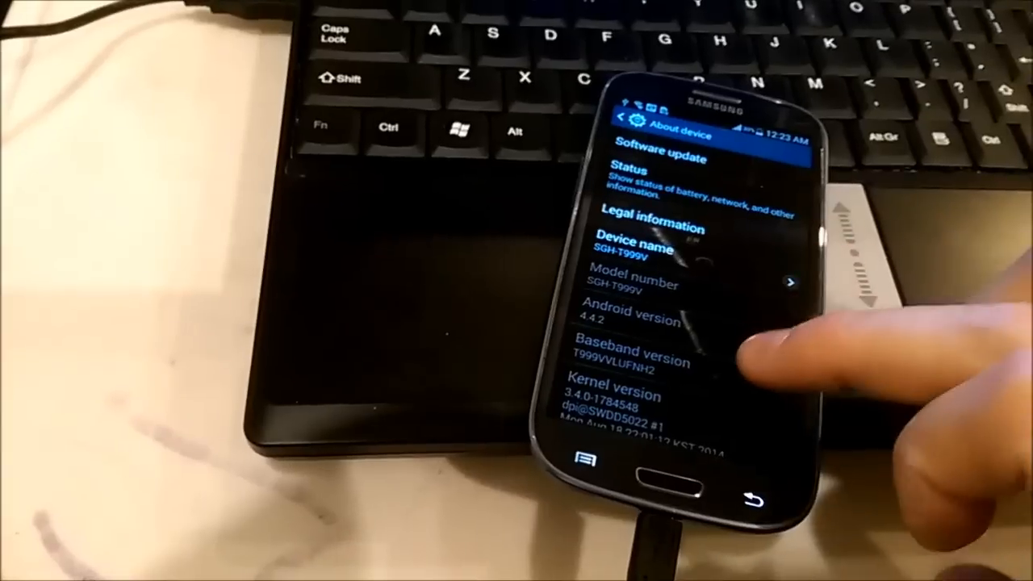
scroll("down", 3)
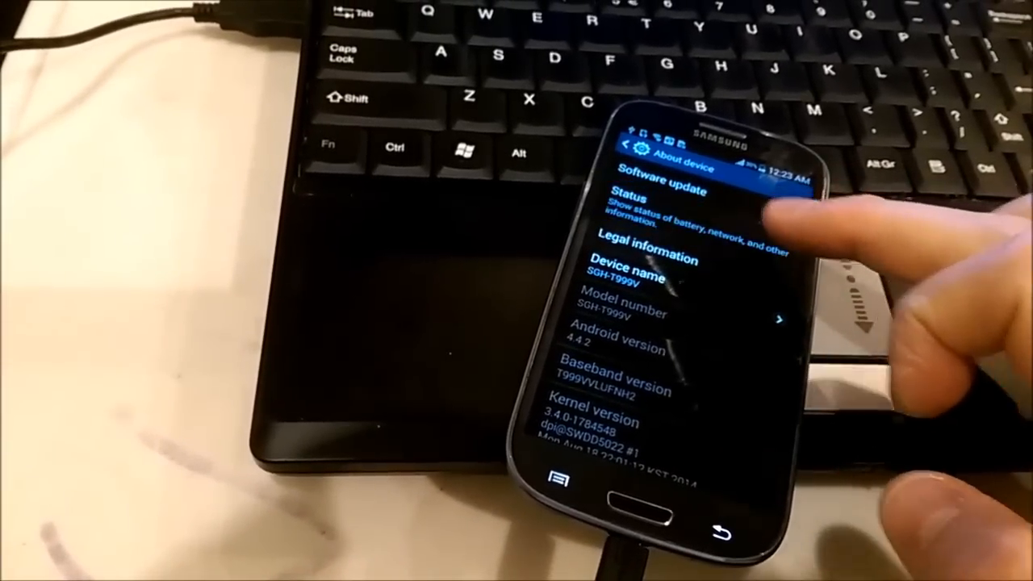
Check the Status page down to the IMEI, then return to the settings list
left_click(626, 202)
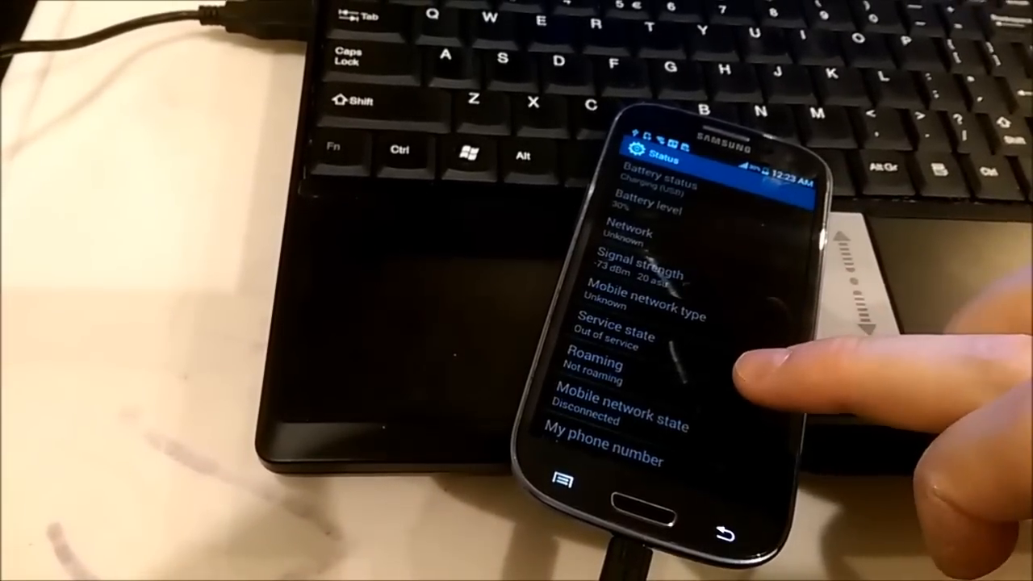
scroll("down", 3)
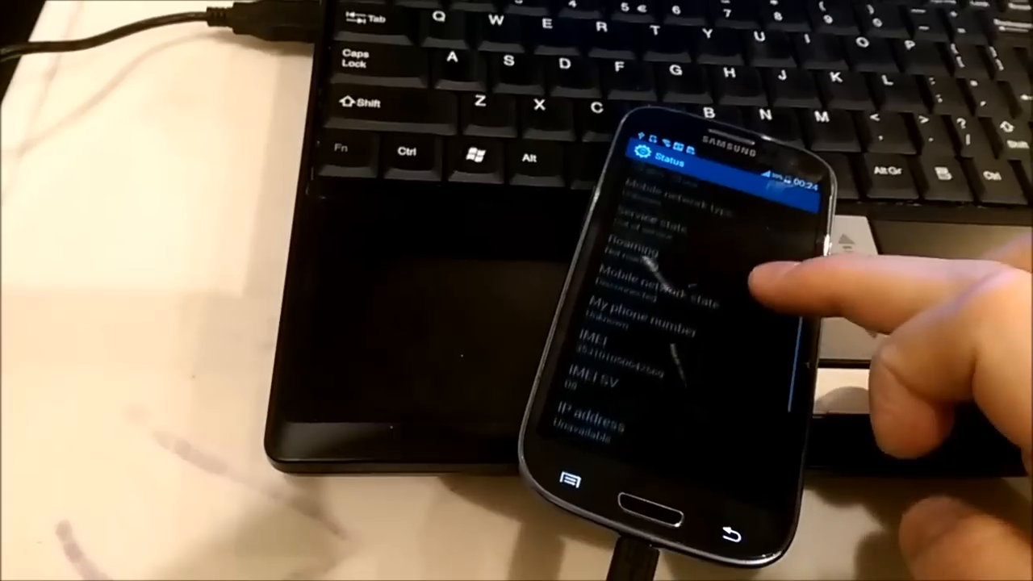
left_click(646, 339)
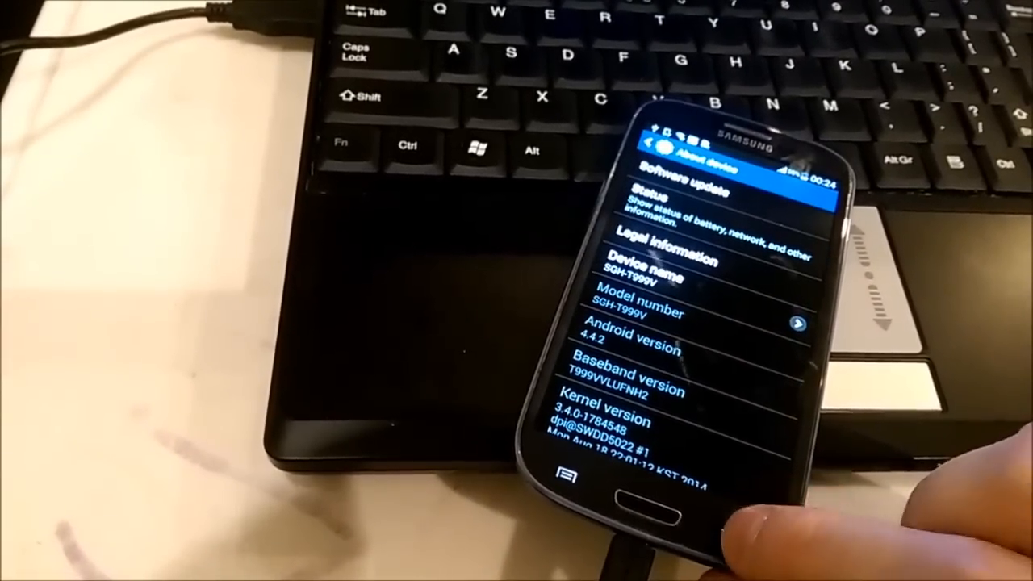
left_click(646, 145)
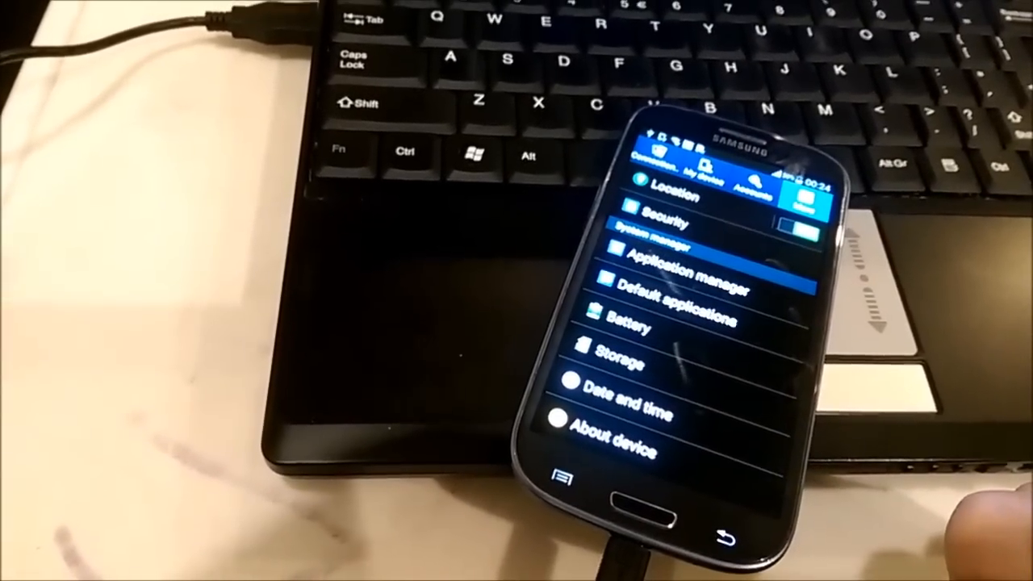